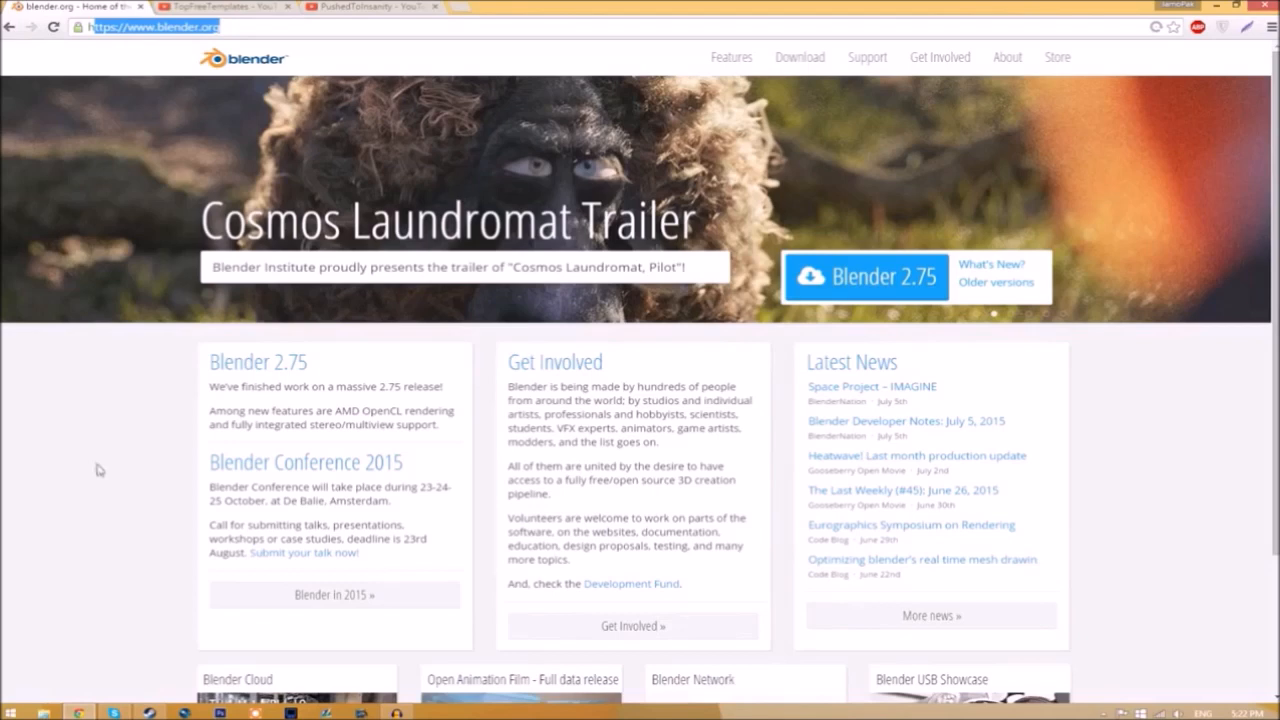
mouse_move(138, 462)
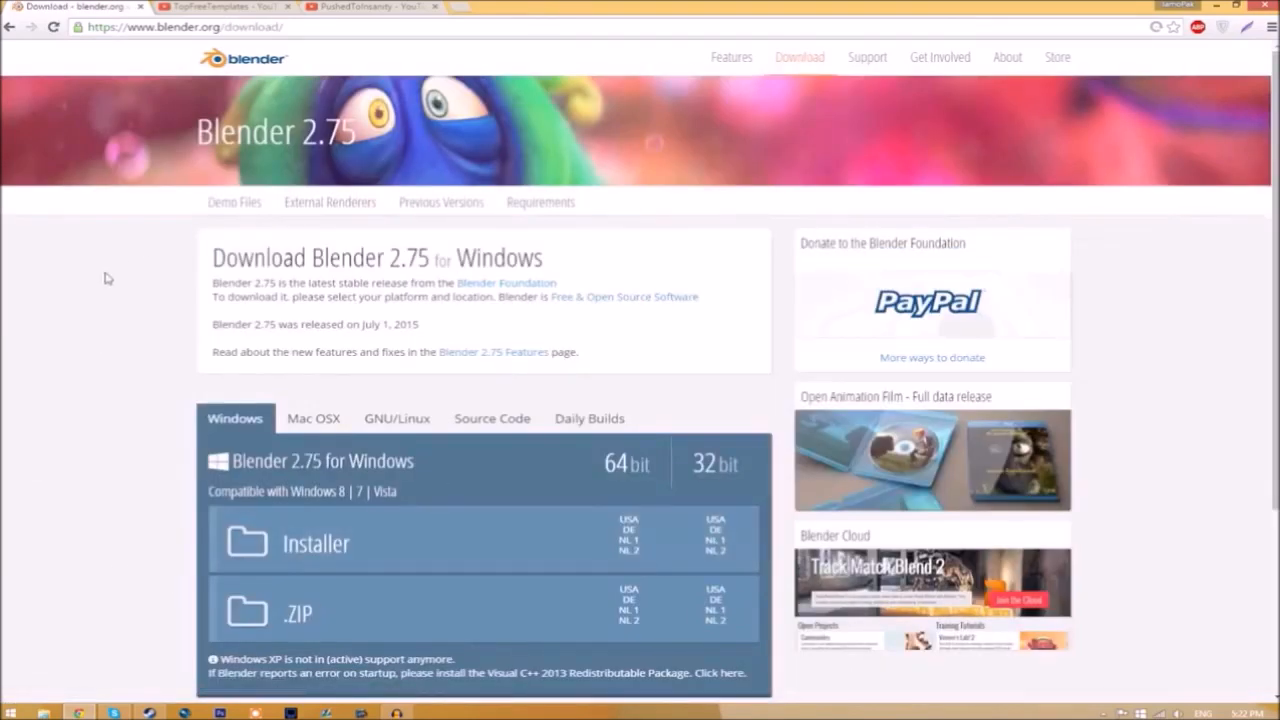
mouse_move(396, 432)
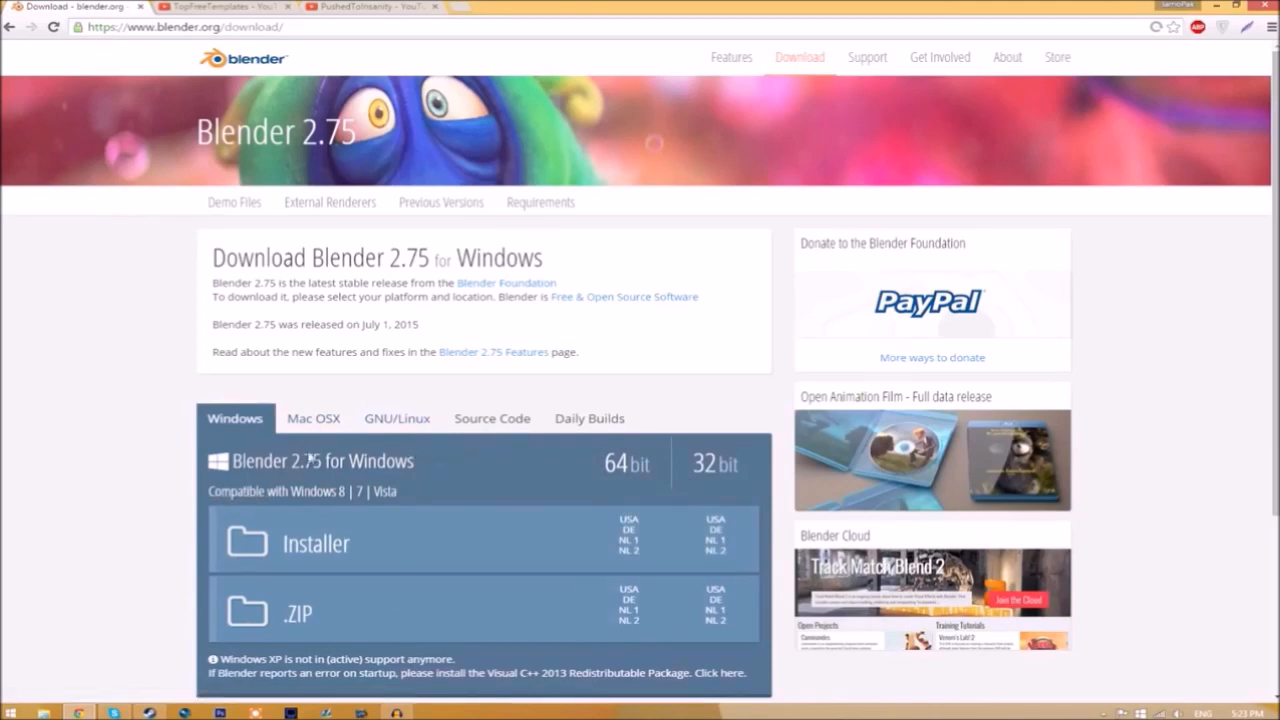
mouse_move(338, 444)
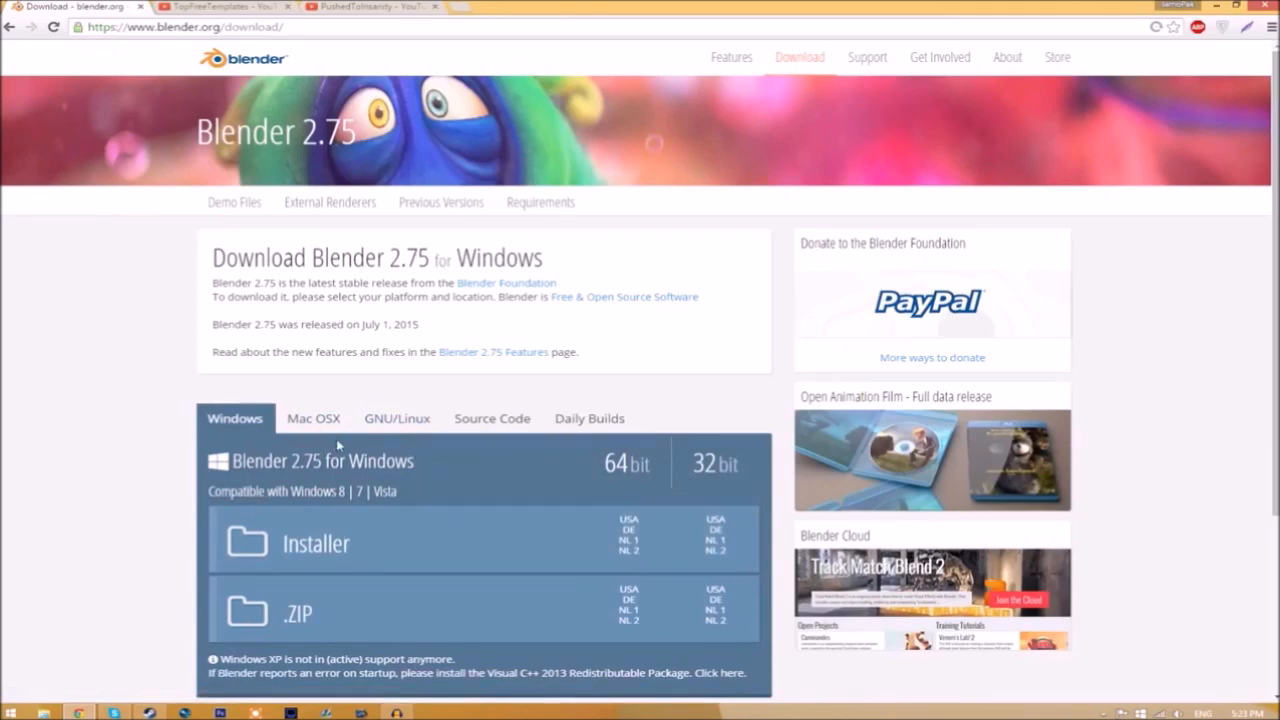
mouse_move(104, 560)
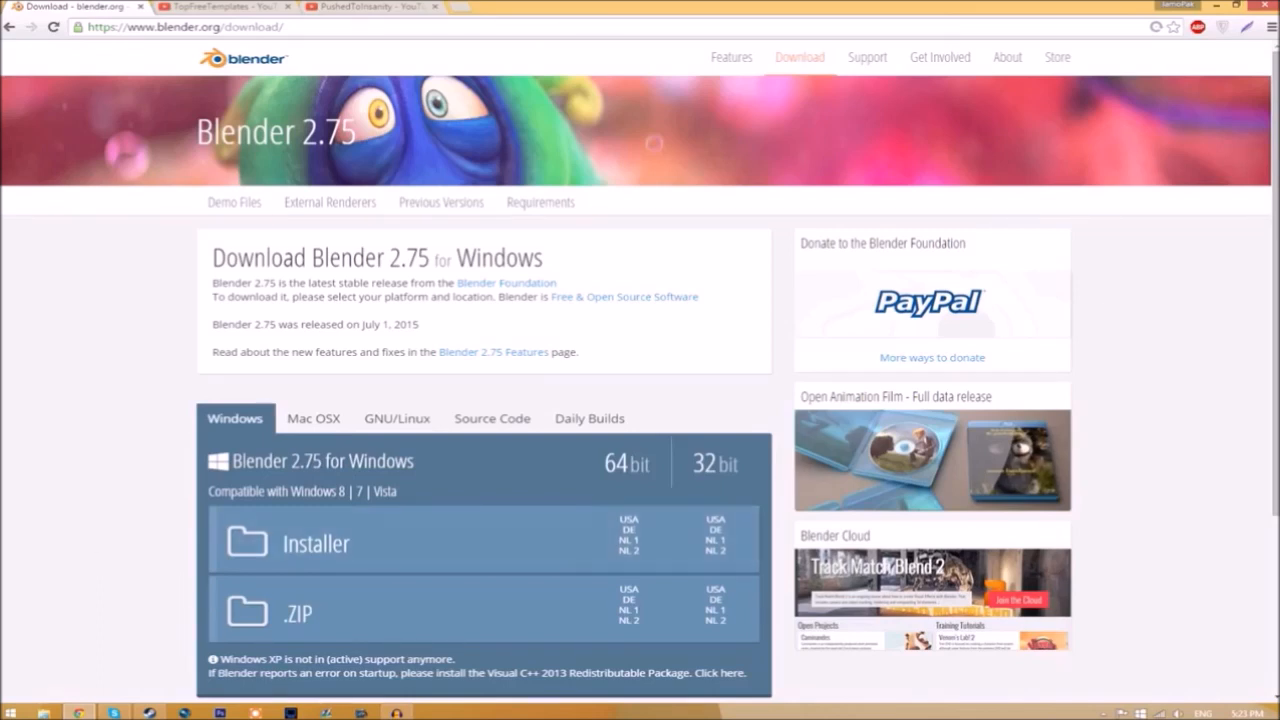
- Switch from the Blender download page to the TopFreeTemplates YouTube videos tab
left_click(222, 8)
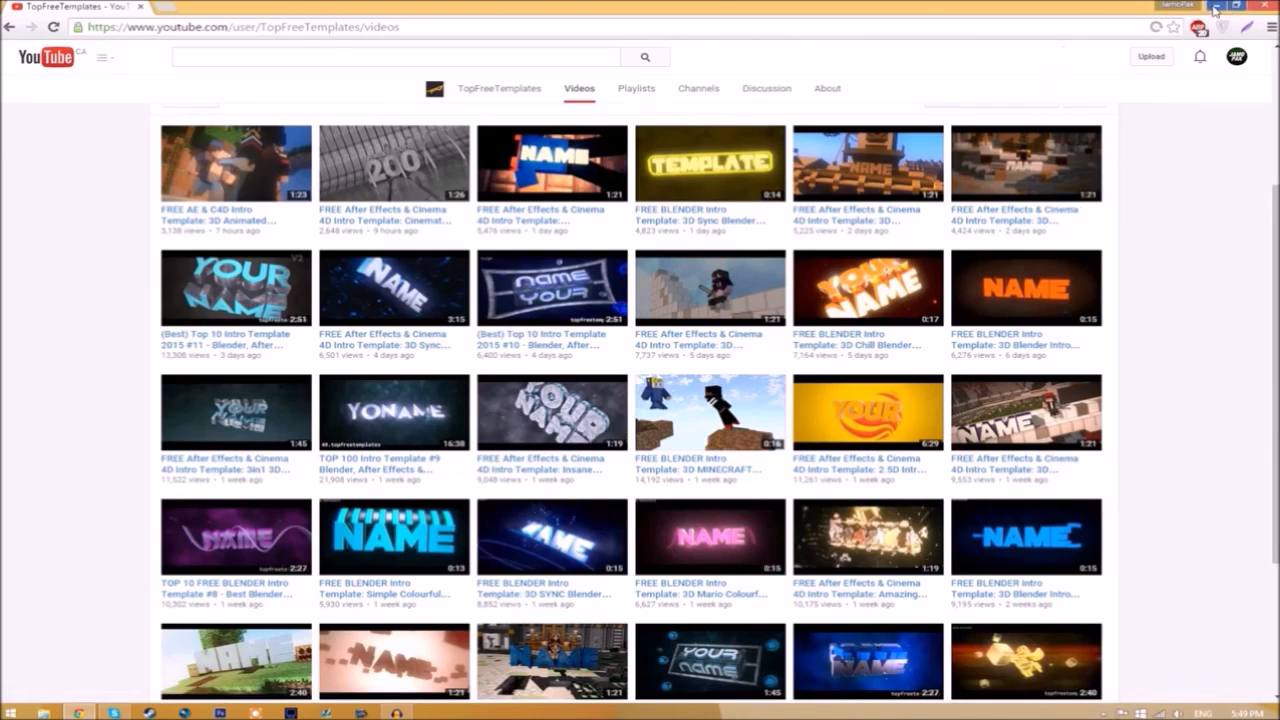
- Extract the Intro Template archive to the desktop and check its Rendered Intro folder and .blend file
left_click(1206, 10)
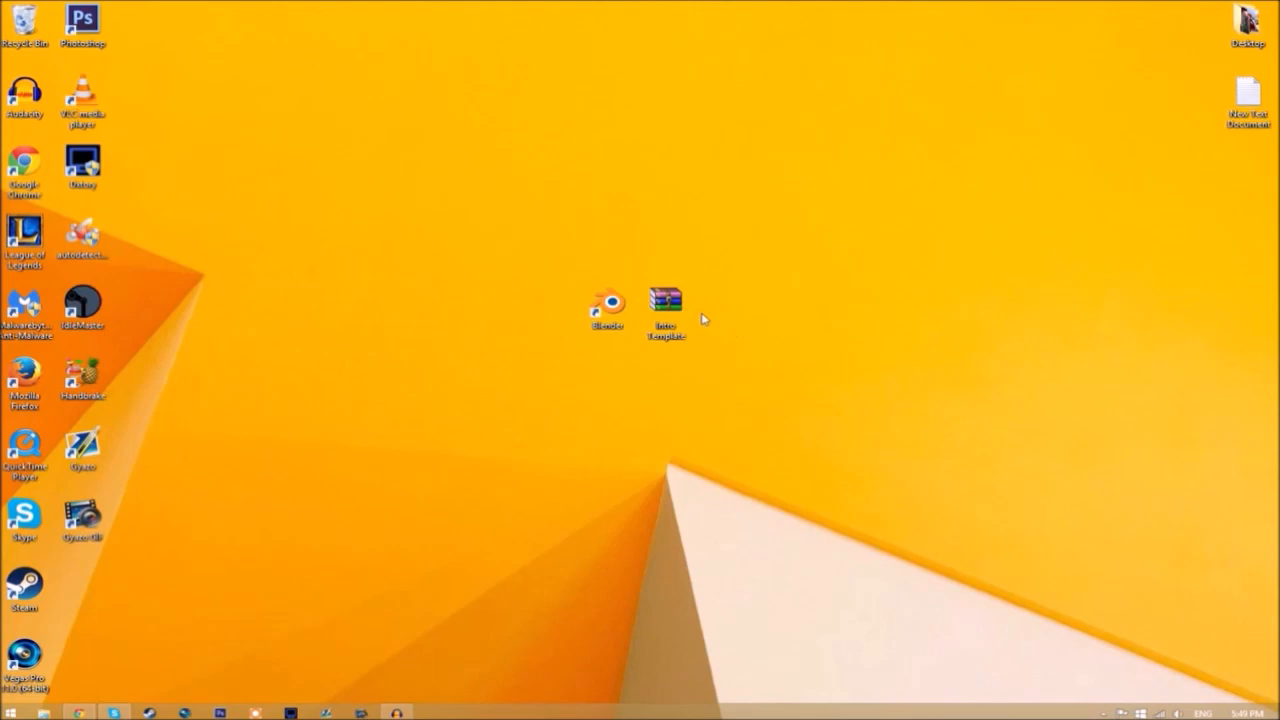
right_click(664, 300)
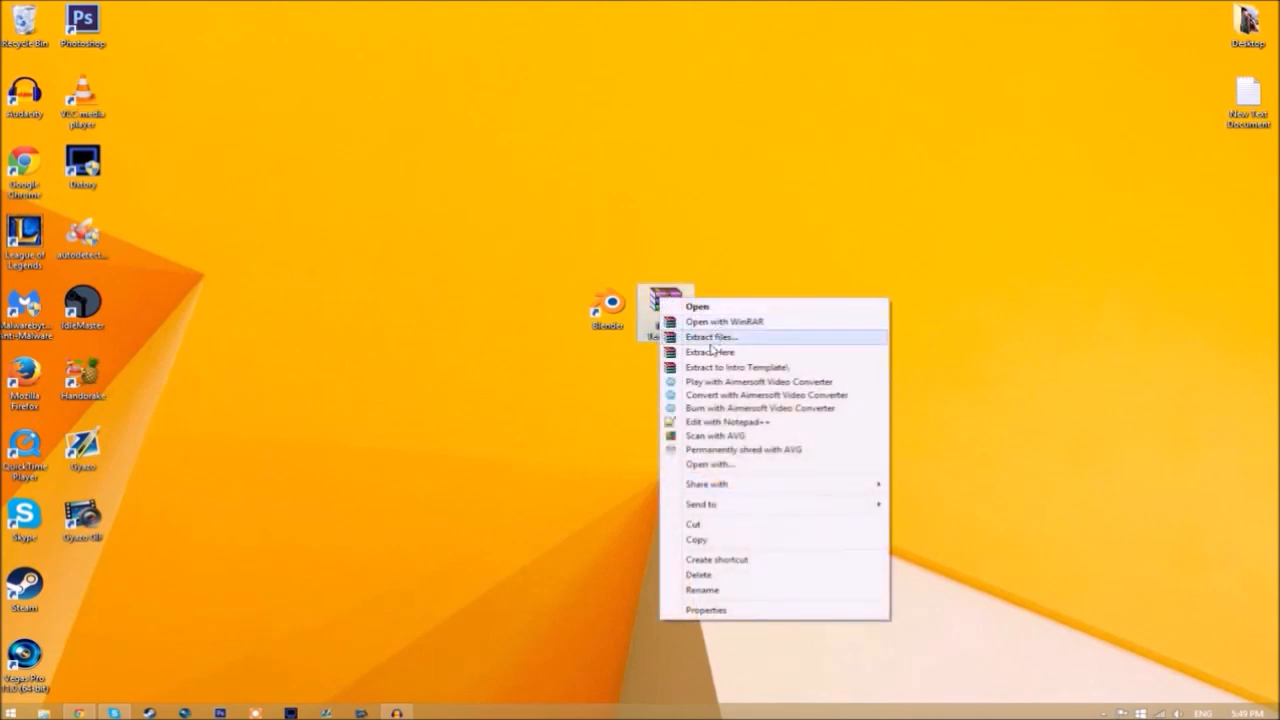
left_click(718, 352)
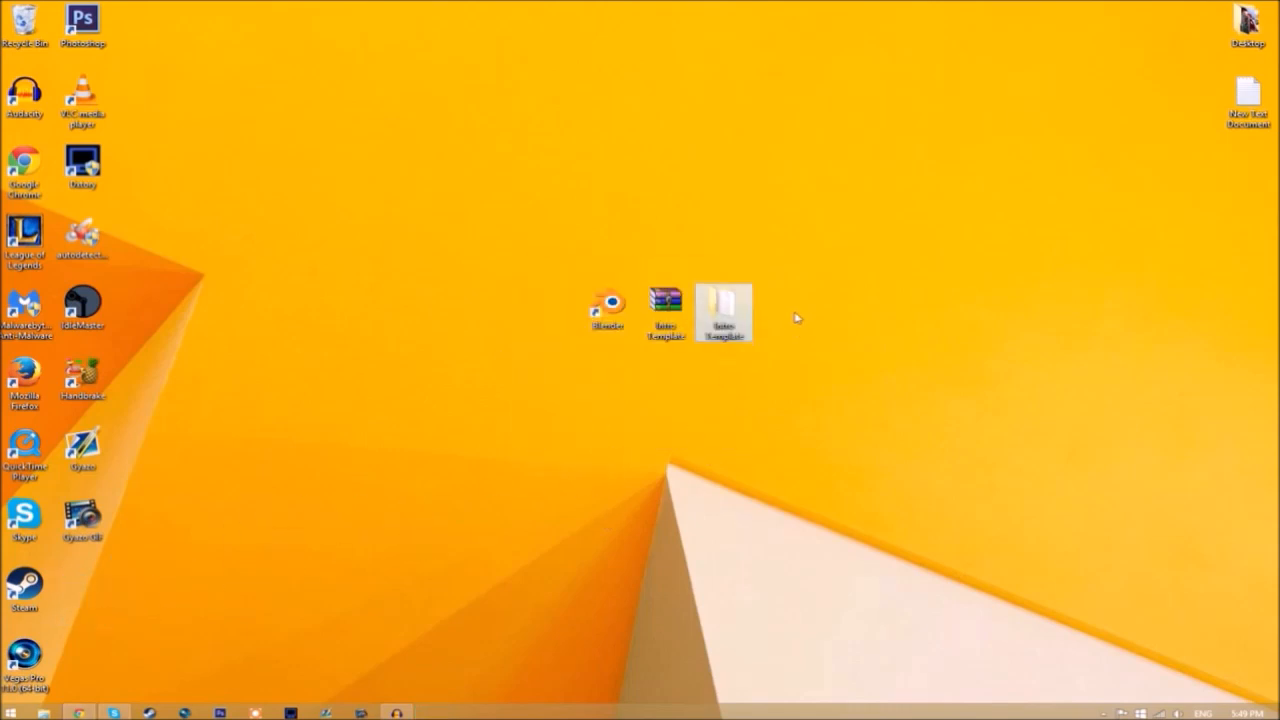
double_click(724, 304)
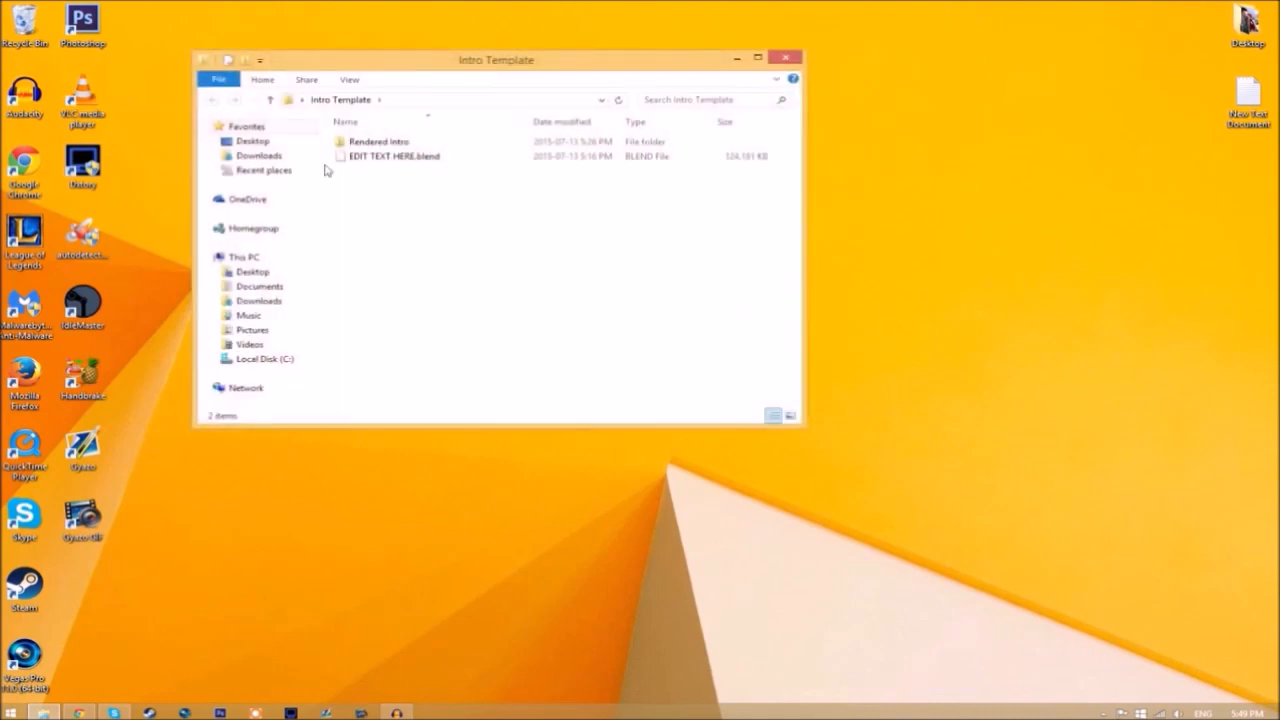
left_click(378, 140)
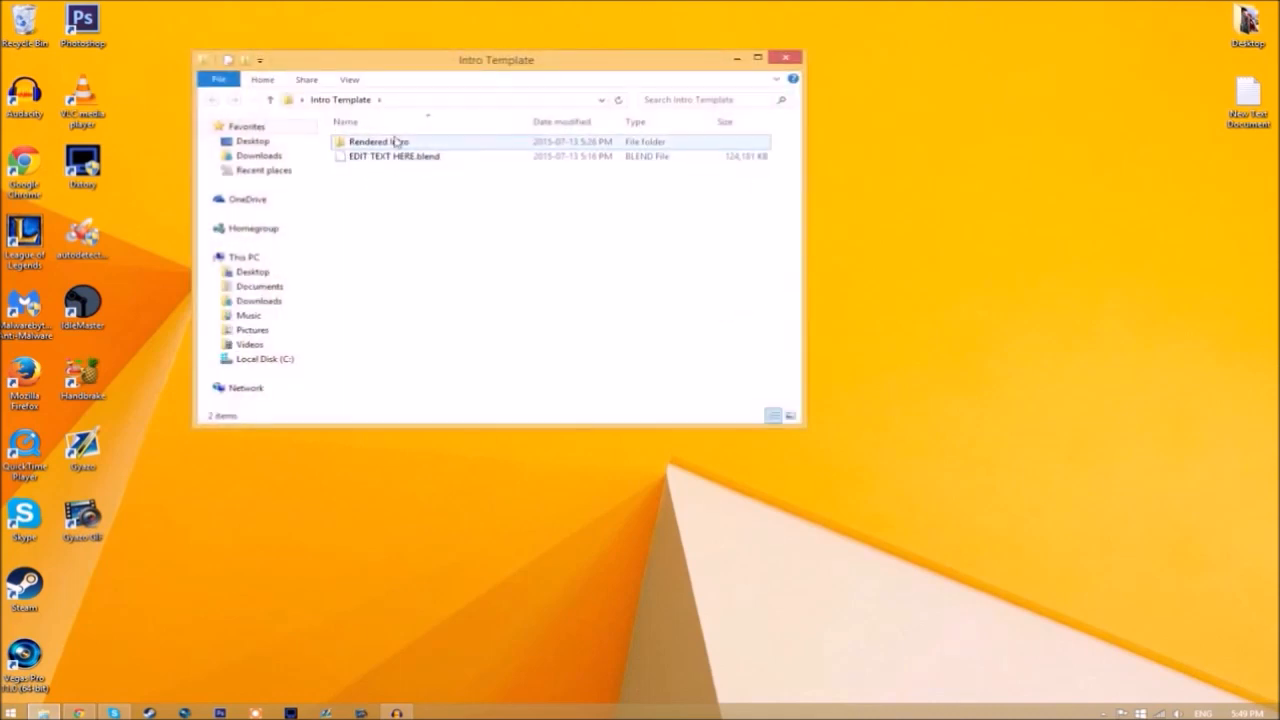
mouse_move(400, 144)
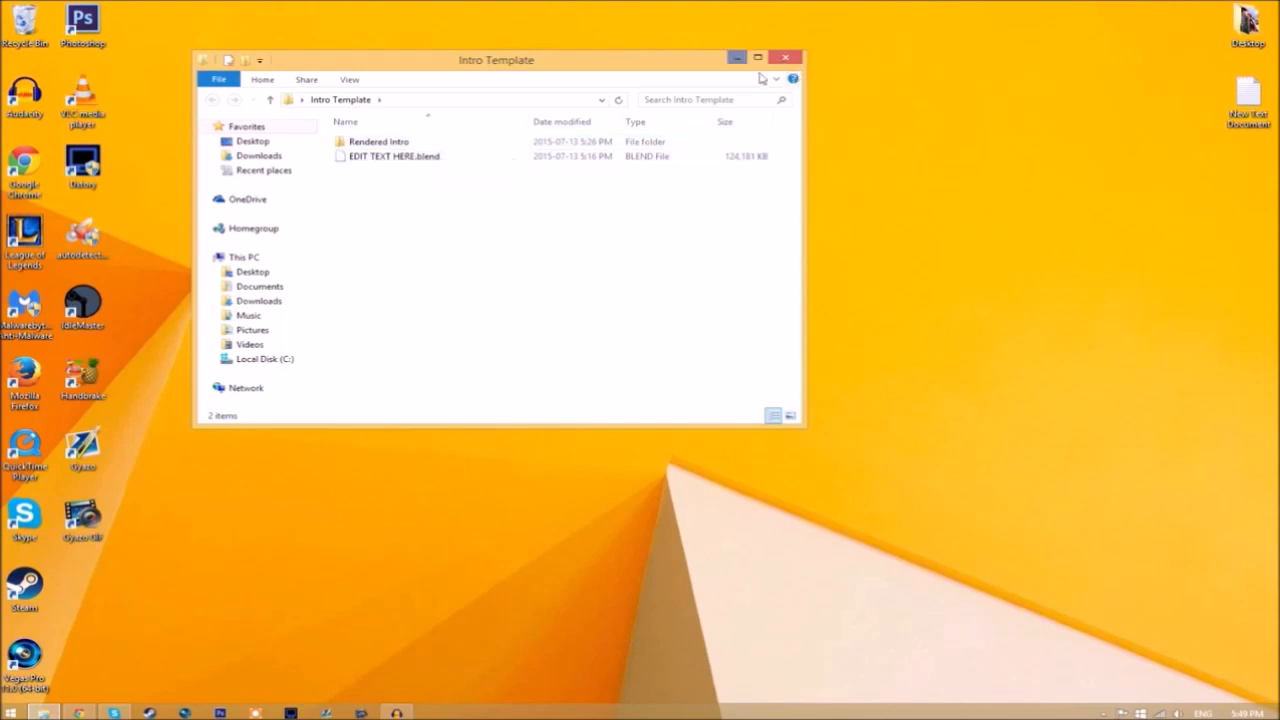
left_click(792, 58)
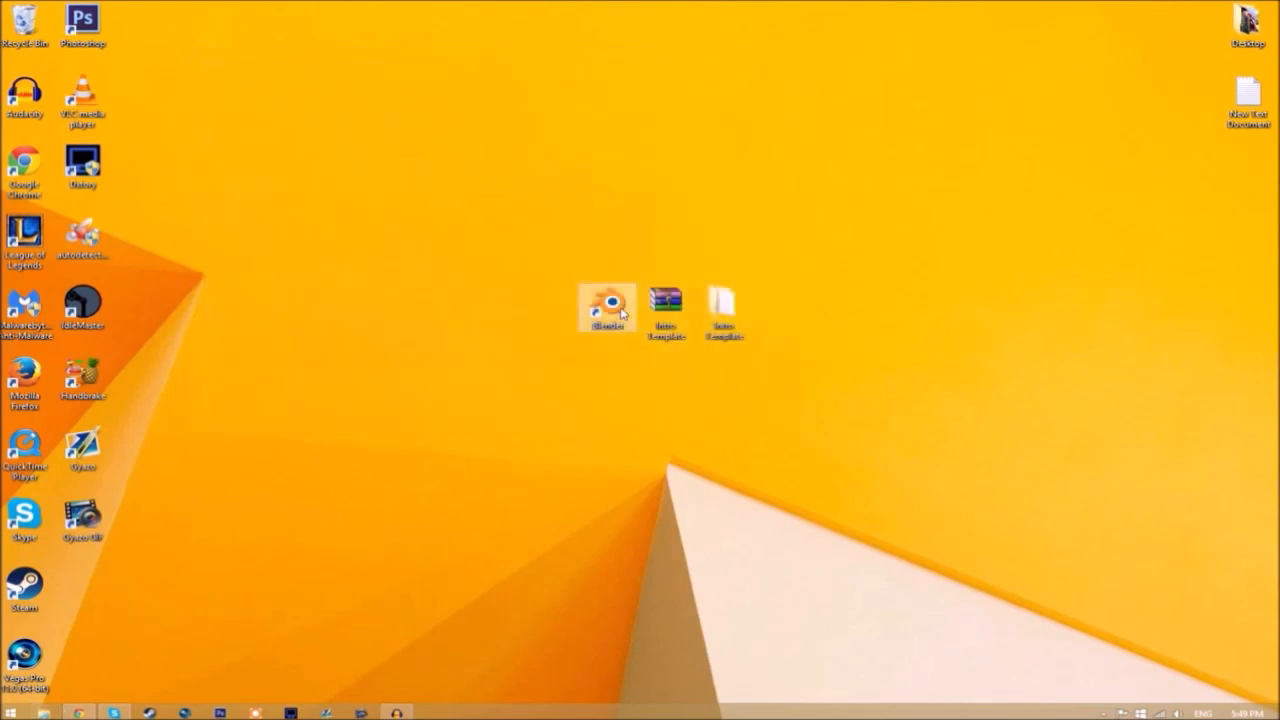
- Launch Blender and select EDIT TEXT HERE.blend in the Intro Template folder to open
double_click(608, 304)
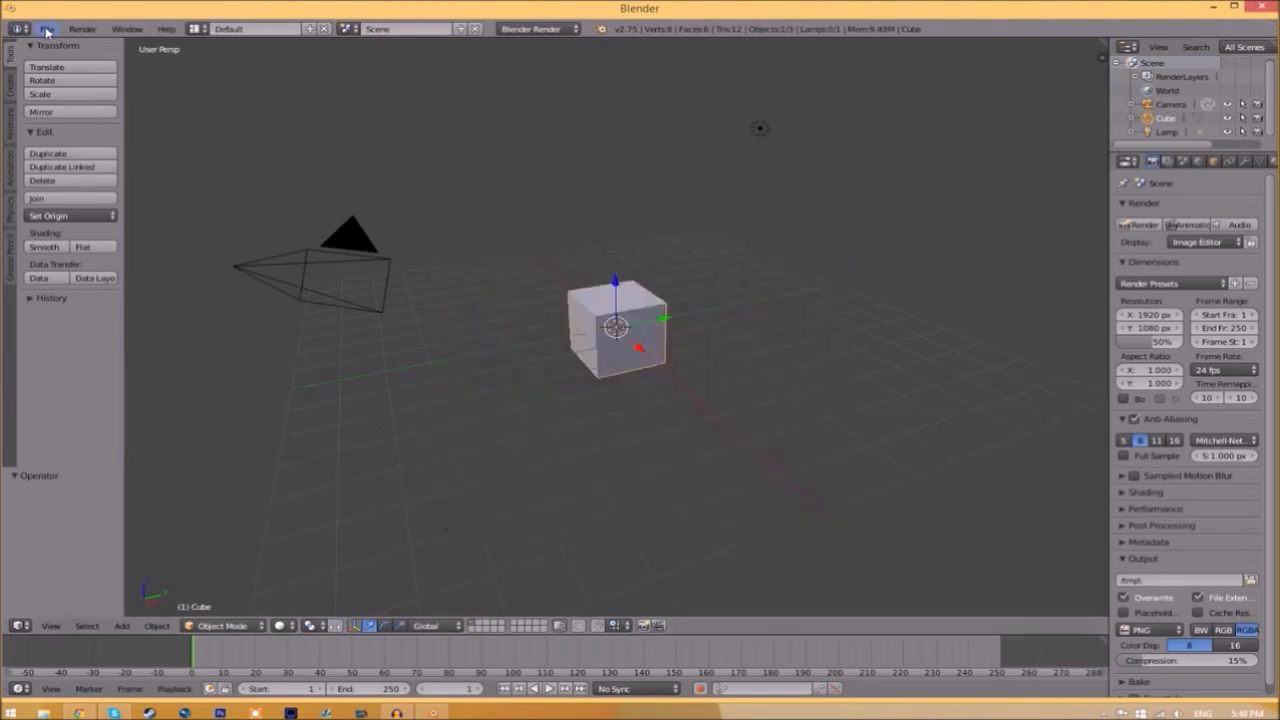
left_click(56, 16)
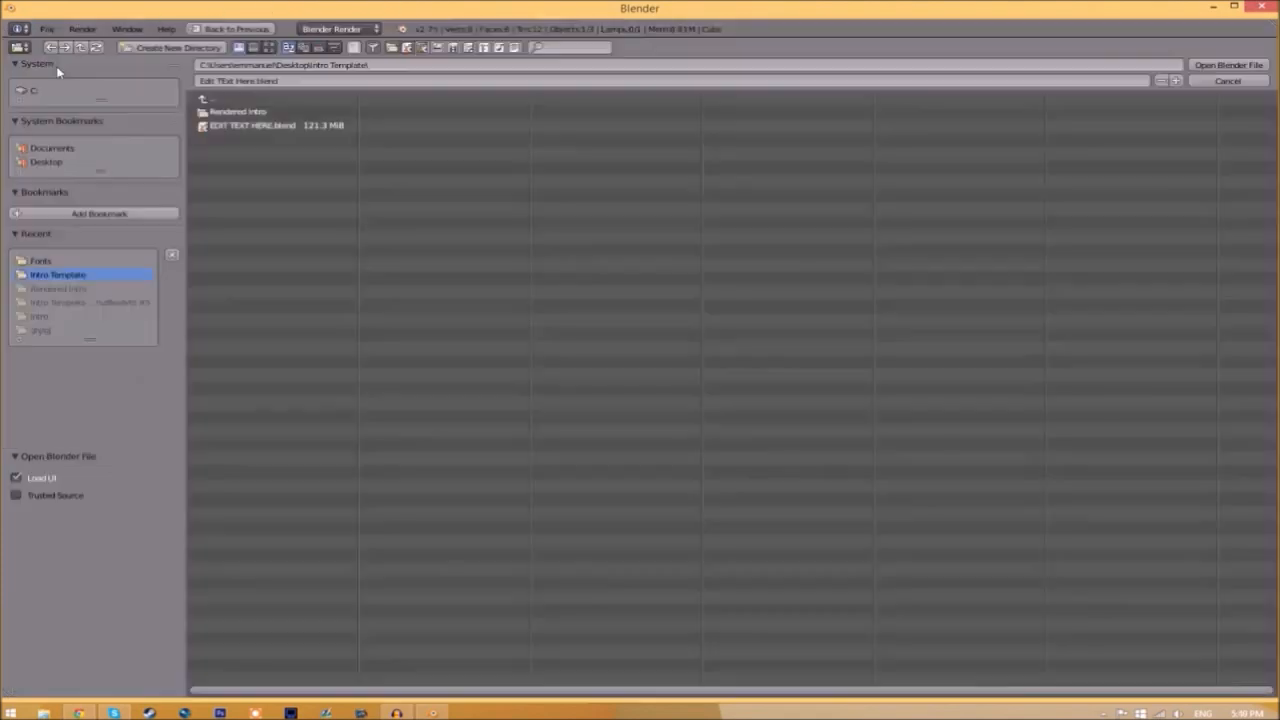
left_click(262, 124)
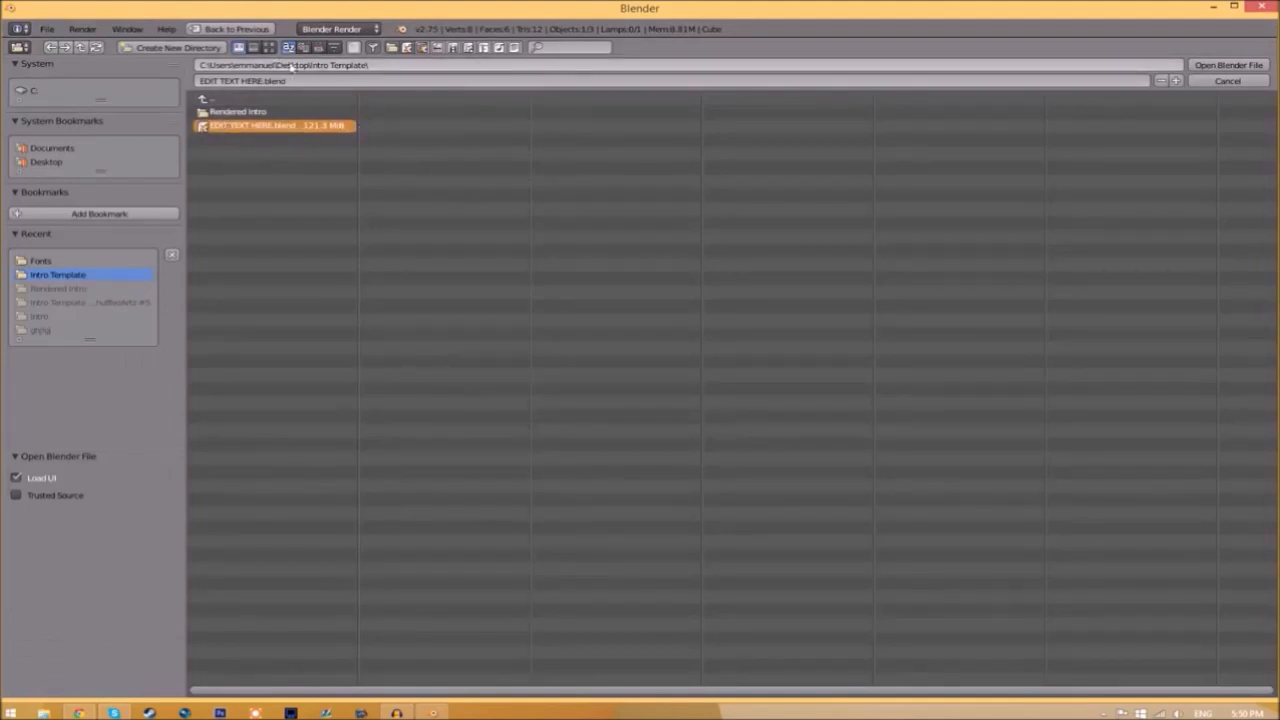
mouse_move(322, 90)
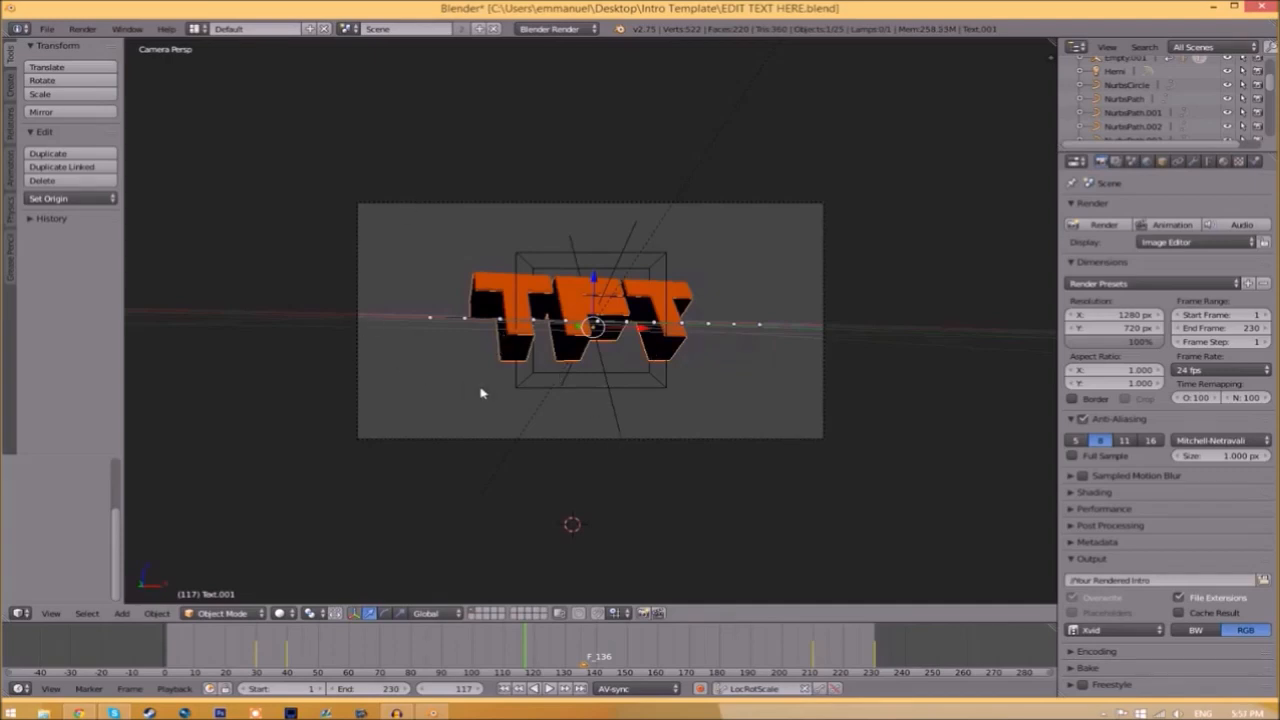
mouse_move(812, 280)
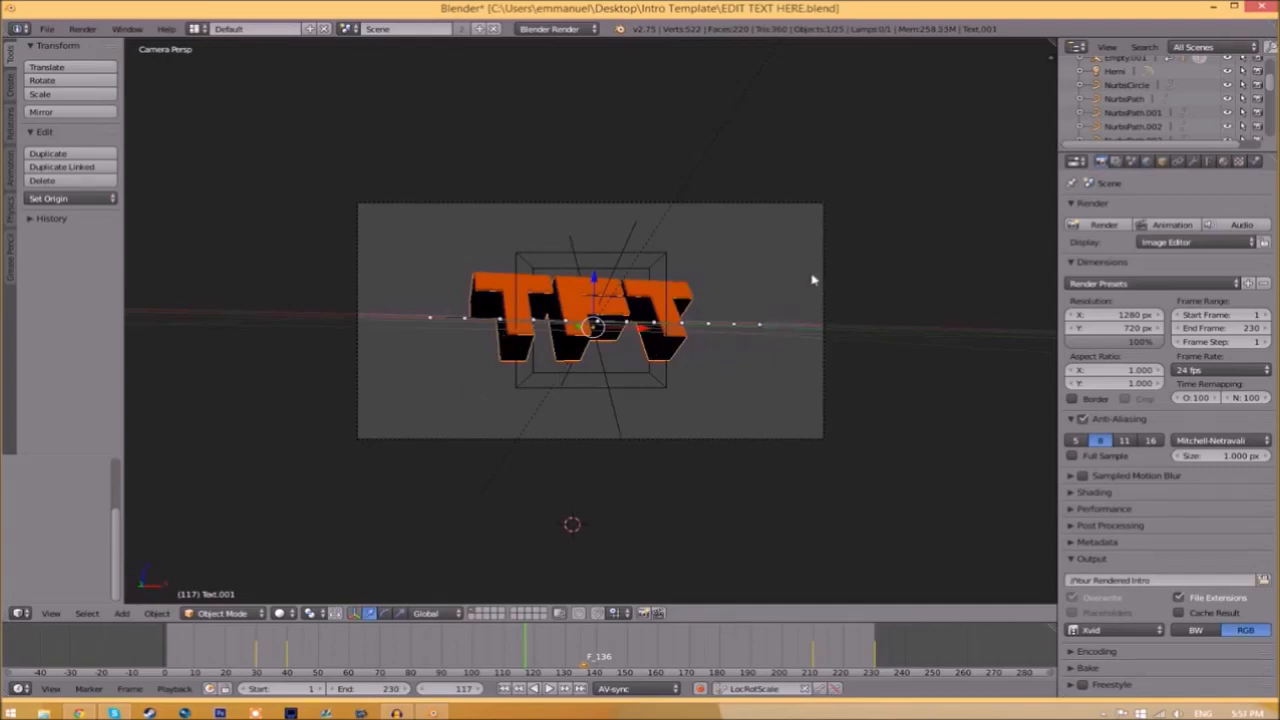
- Show the selected orange title text's font settings in Properties
left_click(1196, 168)
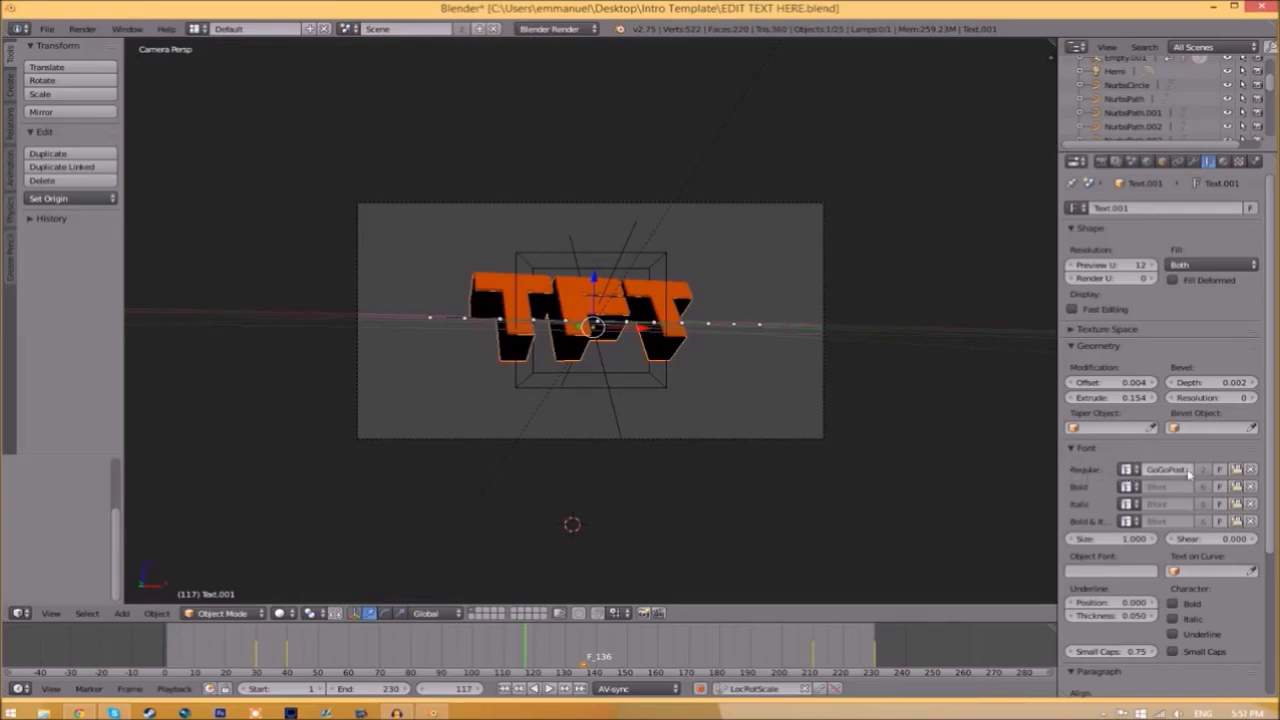
- Load SpaceComics.ttf from C:\Windows\Fonts as the title text's regular font
left_click(1124, 472)
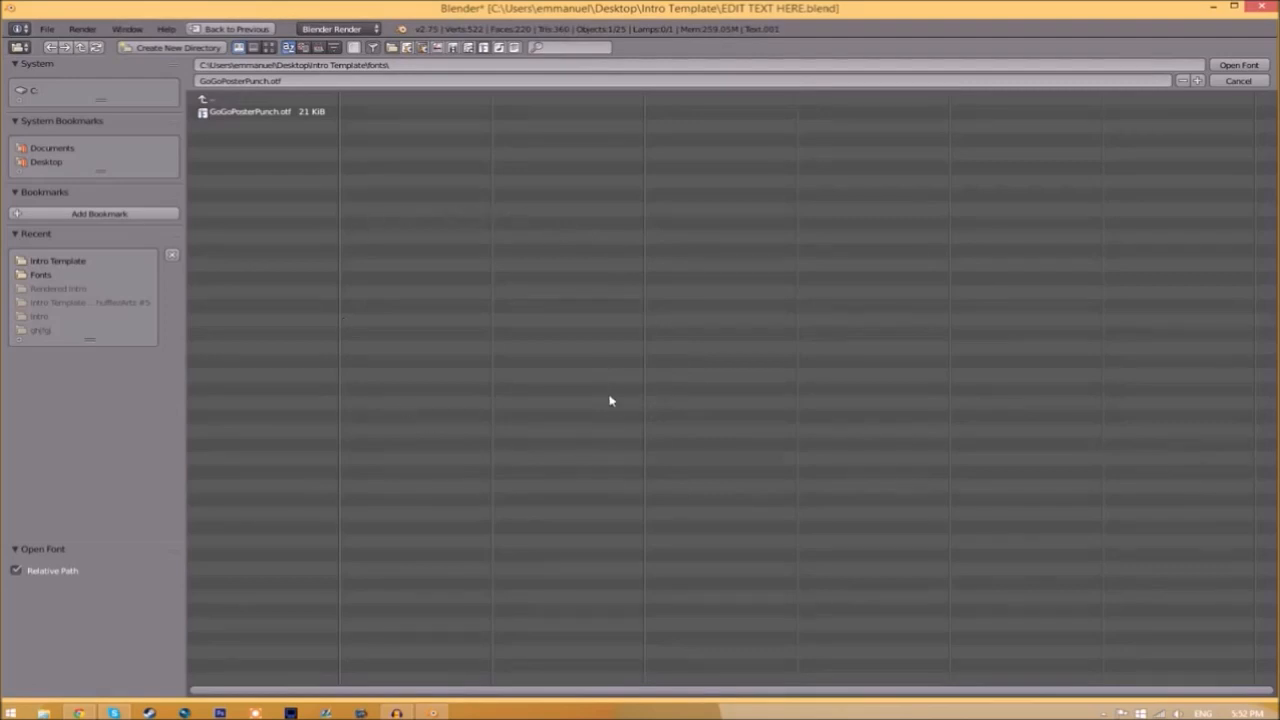
mouse_move(294, 278)
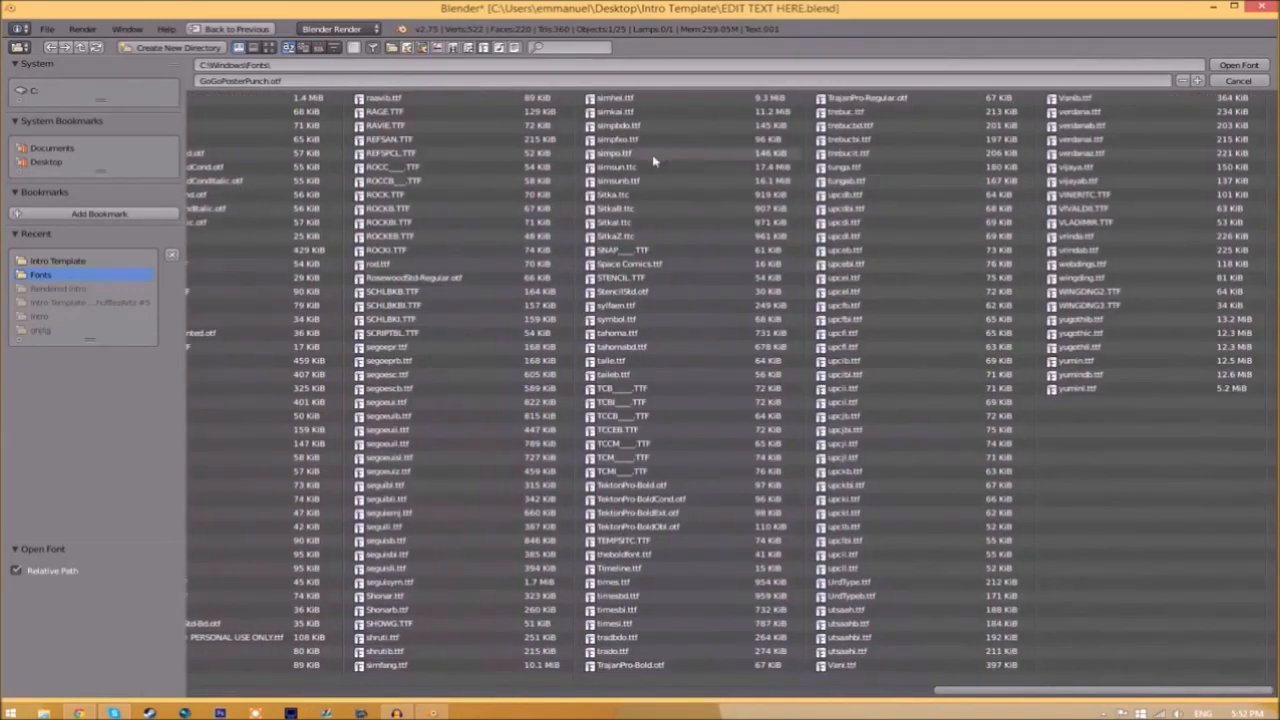
left_click(648, 264)
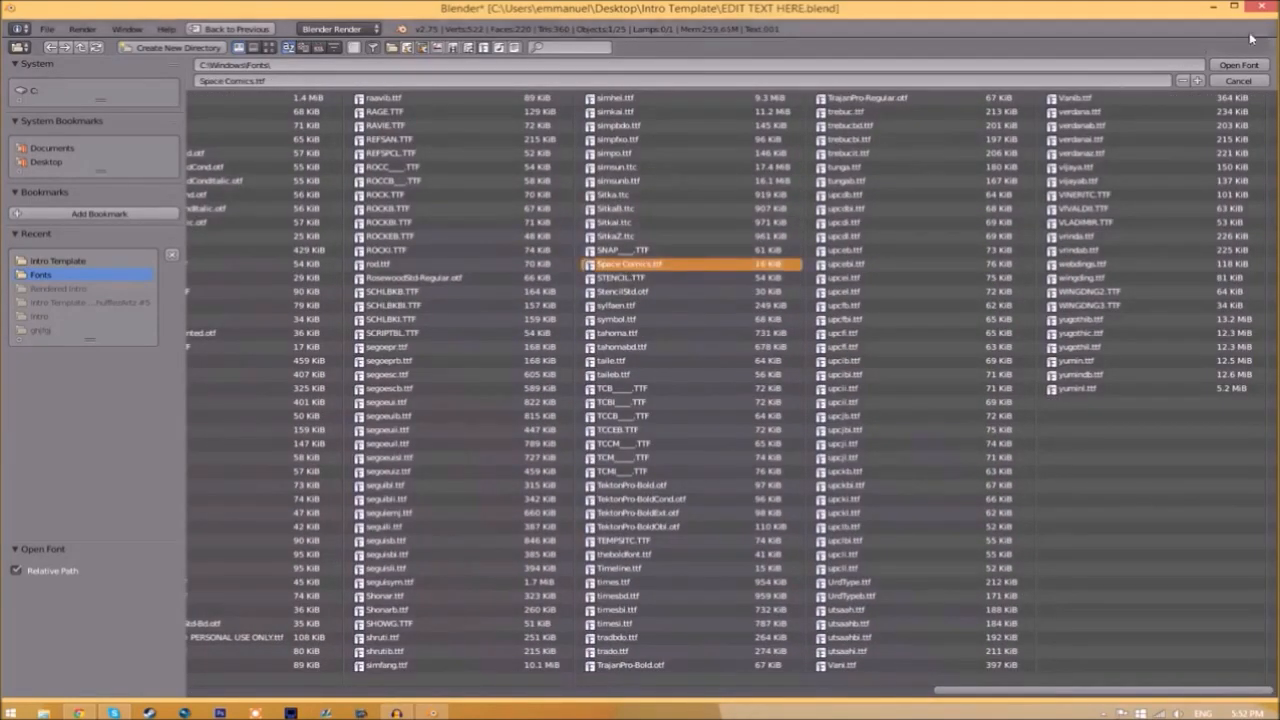
left_click(1232, 60)
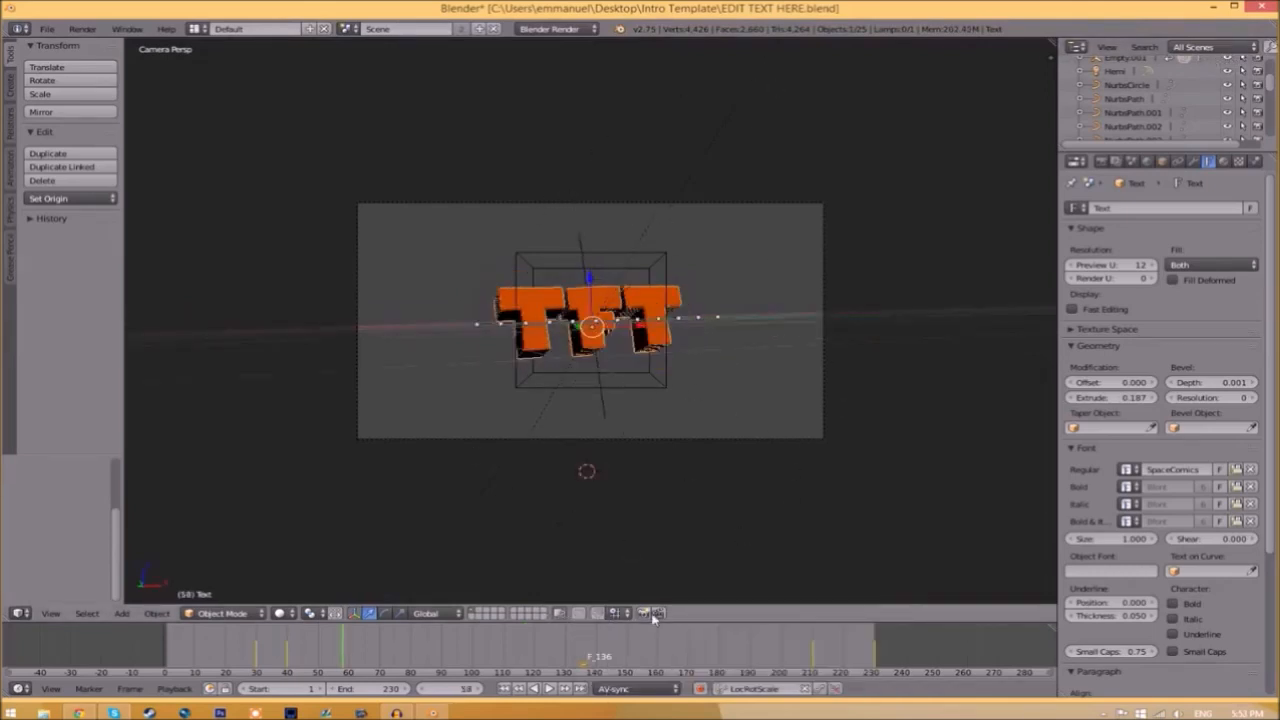
- Show the render settings and scroll to the Output section
left_click(1086, 160)
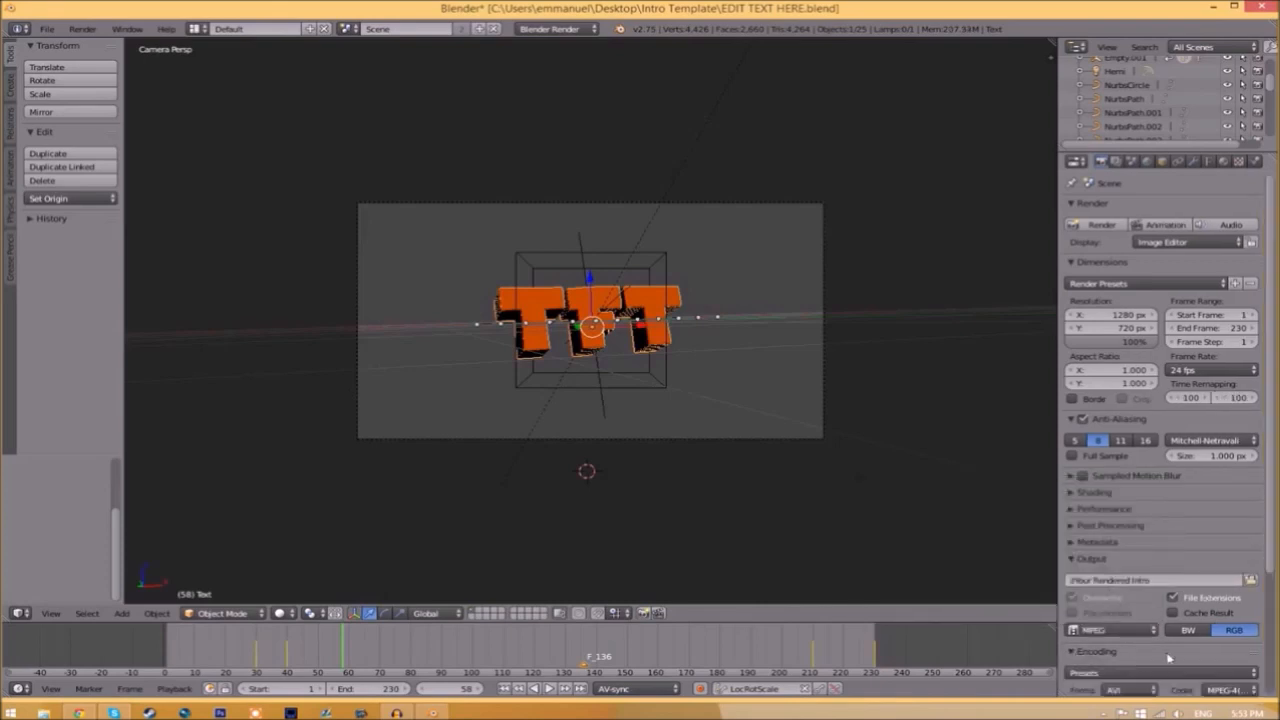
scroll("down", 3)
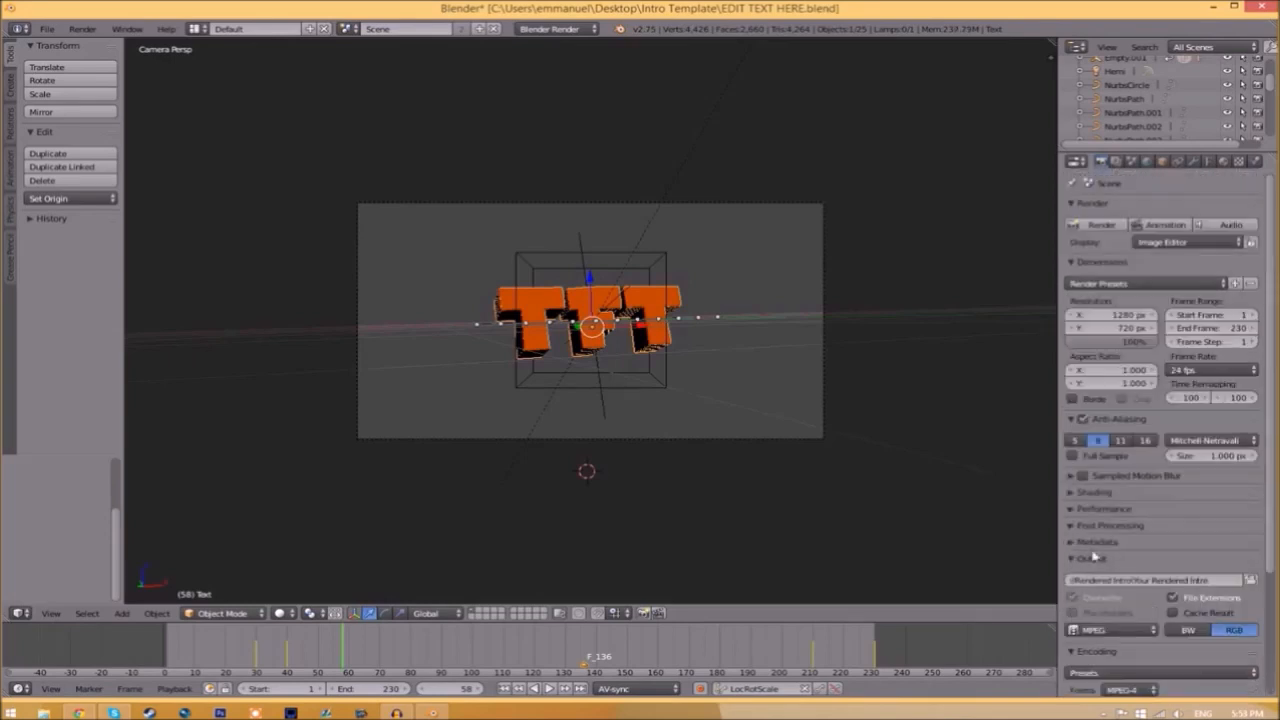
mouse_move(1130, 580)
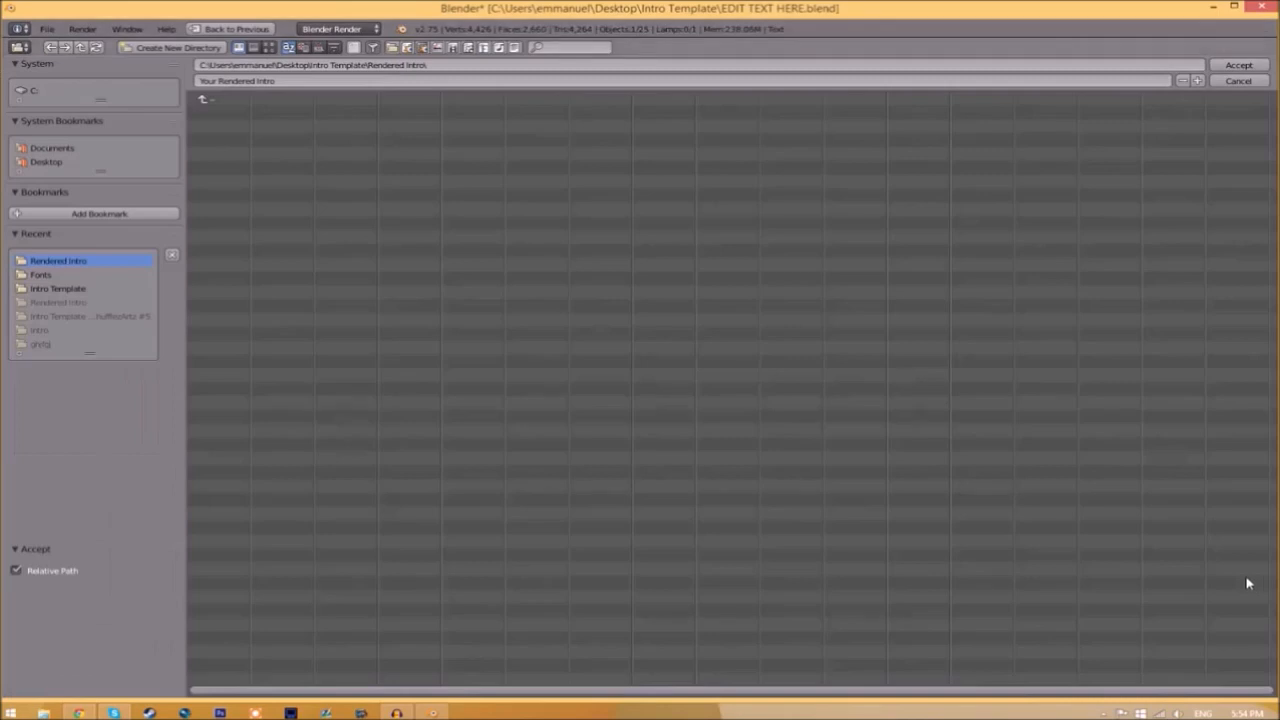
- Set the render output to an INTRO TEMPLATE file inside the Rendered Intro folder
left_click(60, 288)
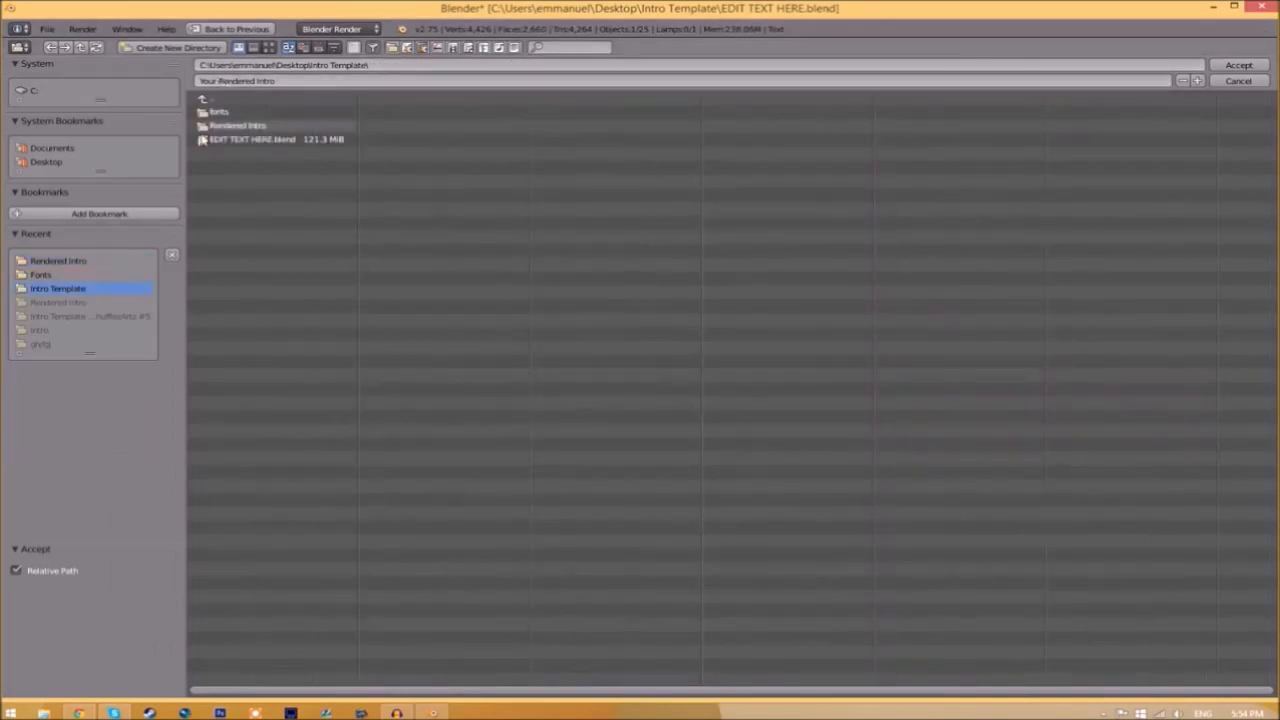
double_click(236, 124)
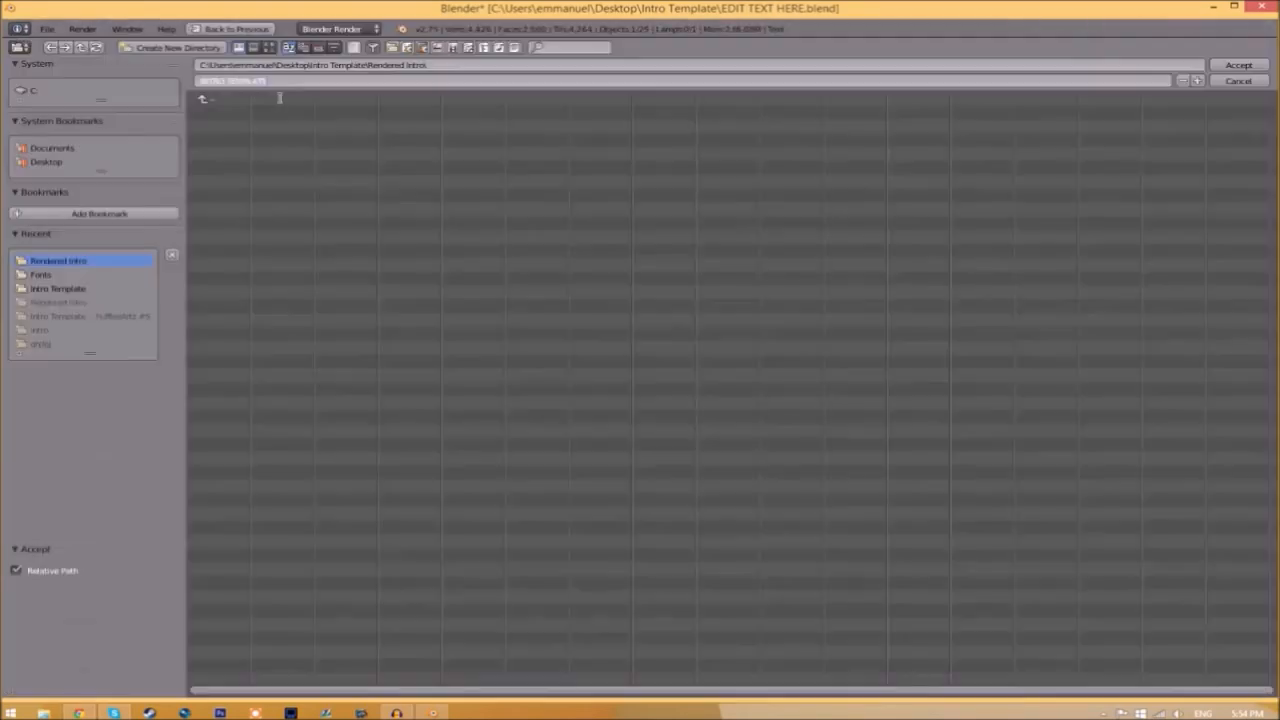
left_click(1228, 64)
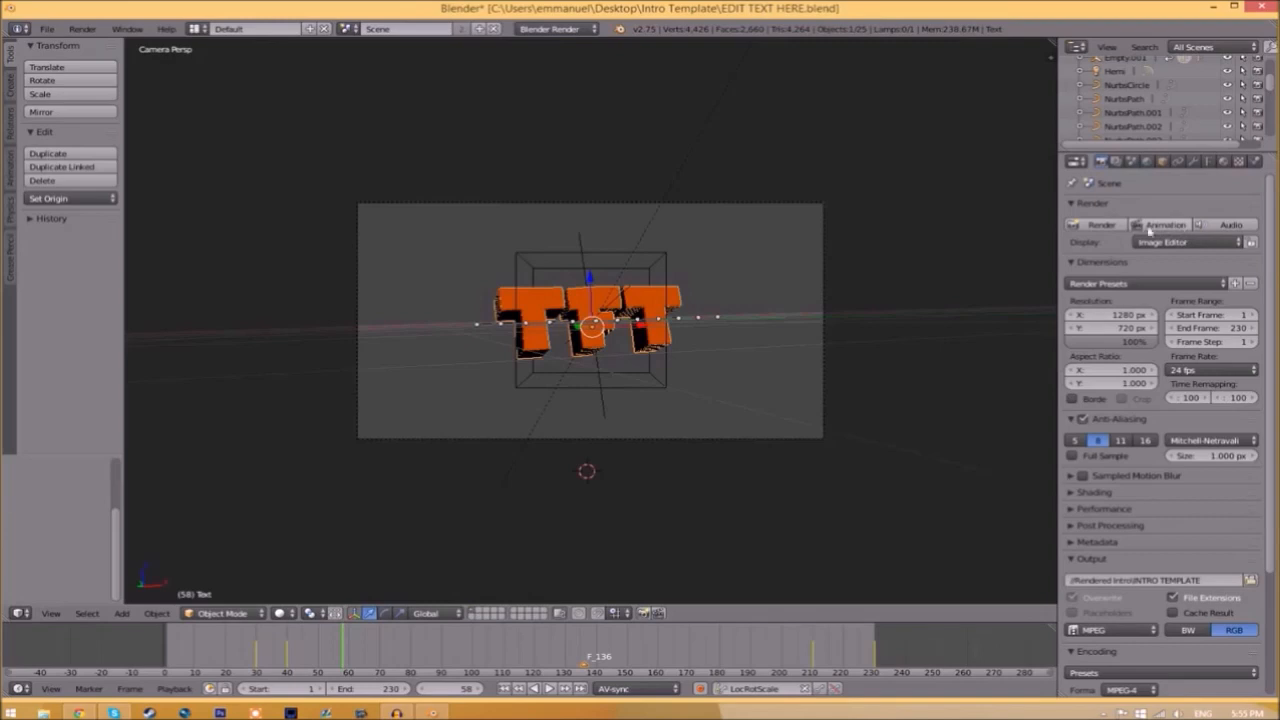
- Render the whole intro animation via Render > Render Animation
left_click(84, 24)
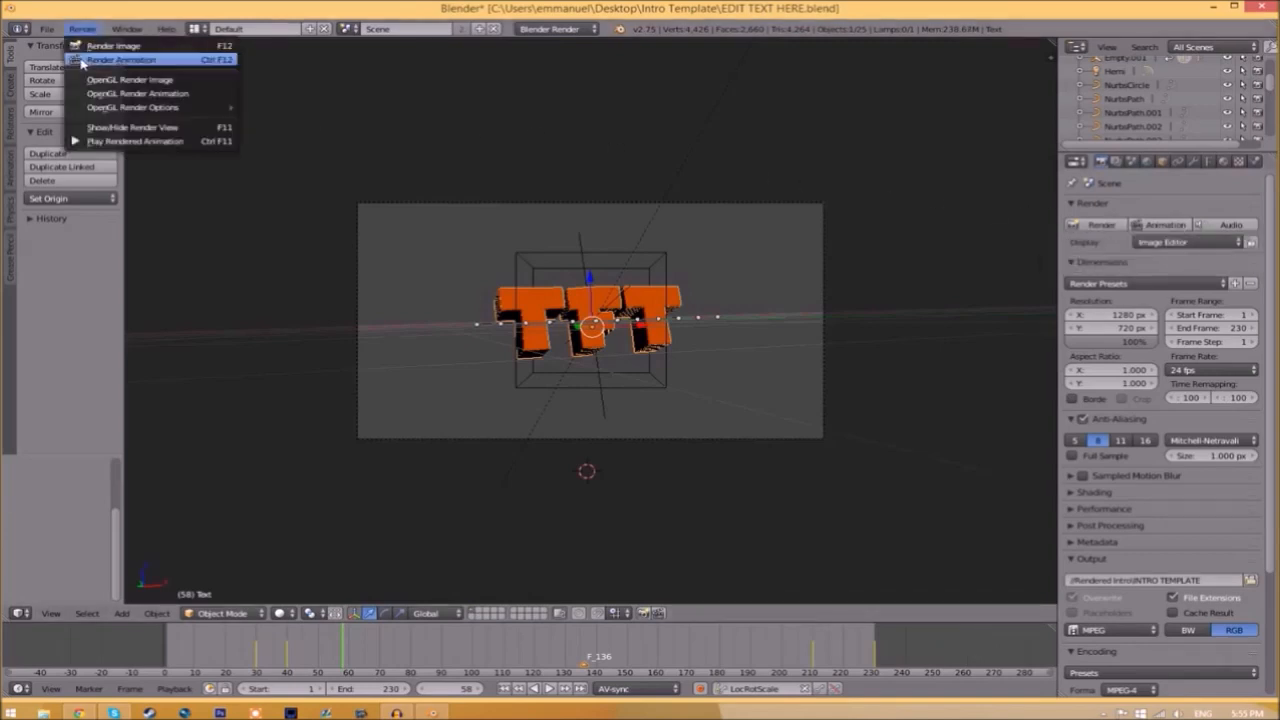
left_click(132, 62)
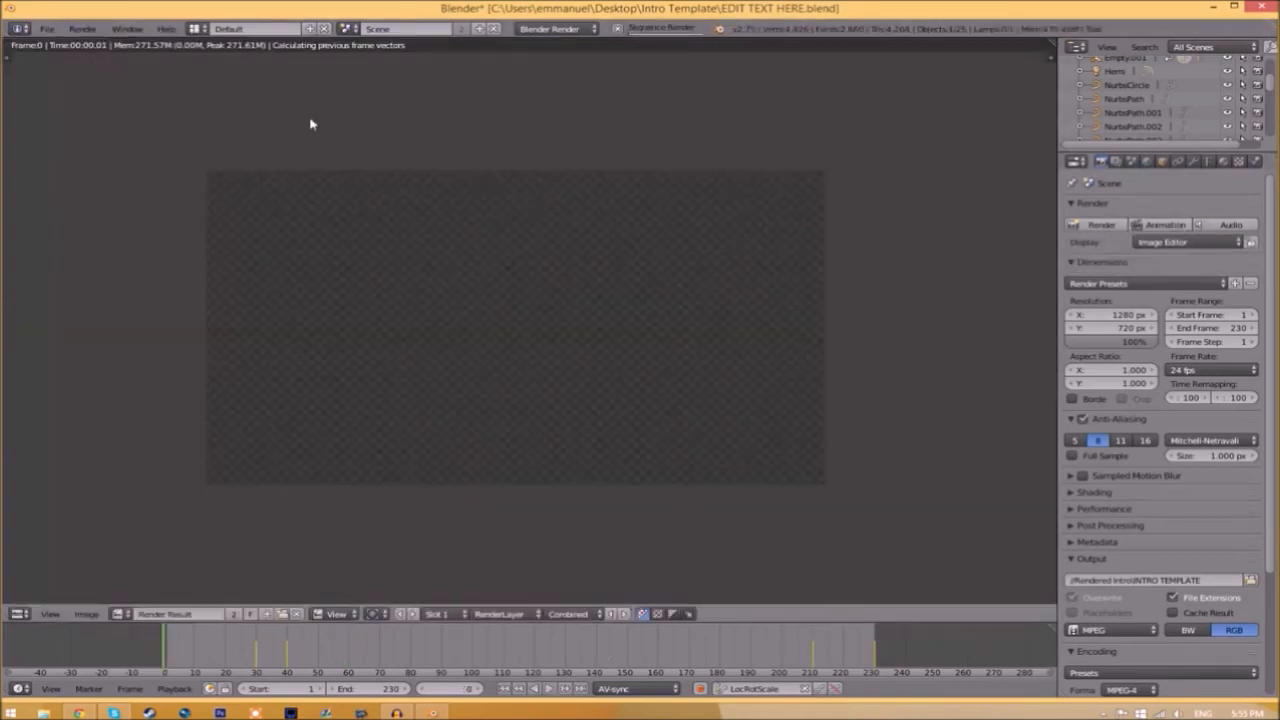